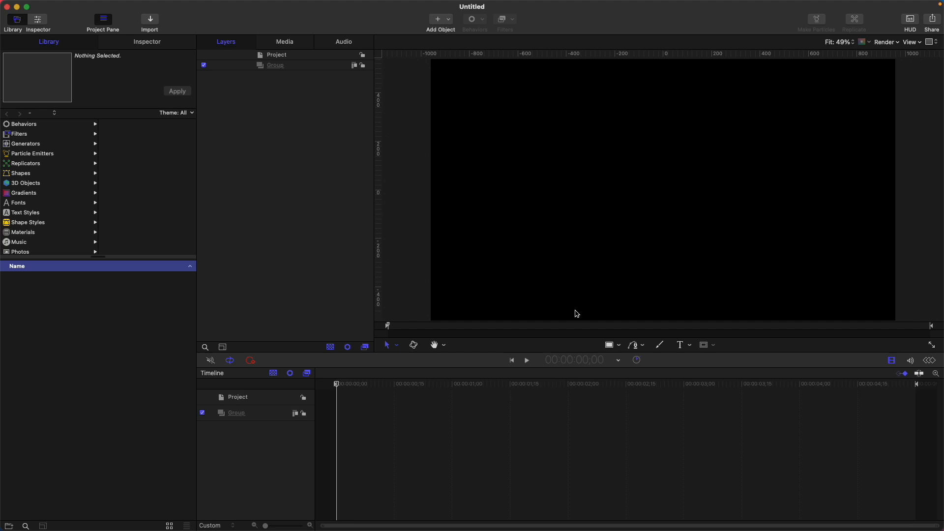
mouse_move(569, 284)
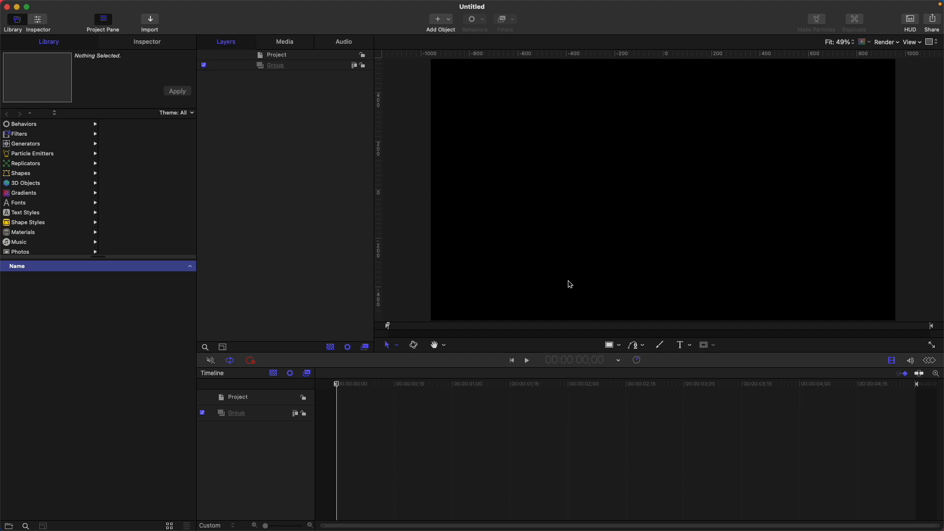
mouse_move(620, 348)
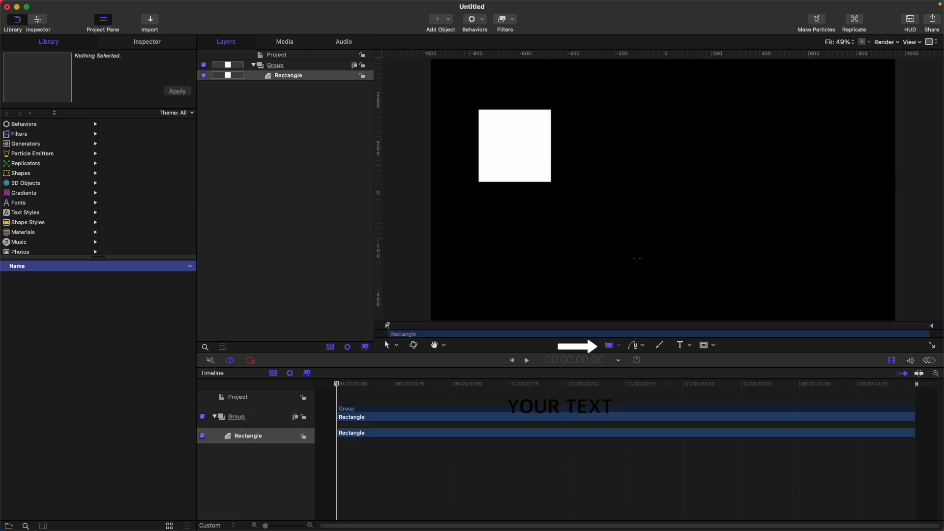
Step: Draw a square, then a circle and a horizontal line from the shape tool pop-up
left_click(615, 345)
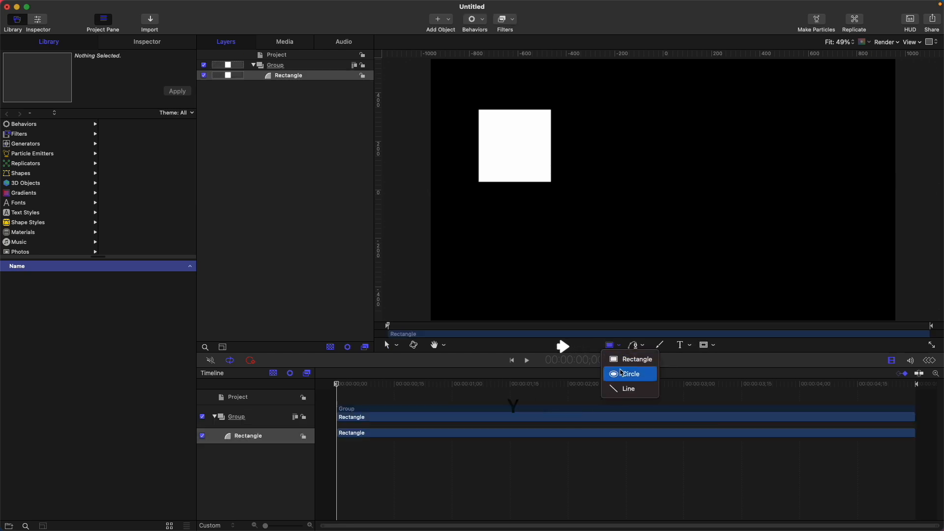
left_click(628, 374)
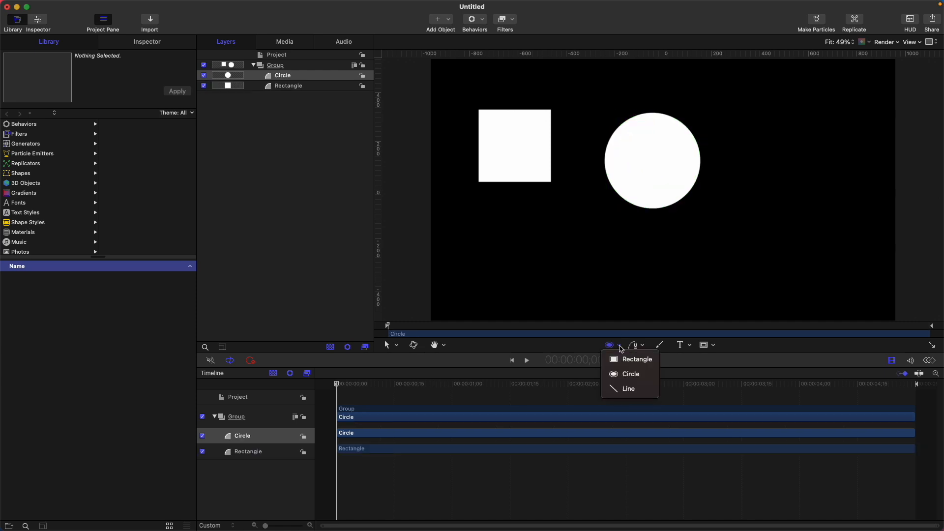
left_click(628, 389)
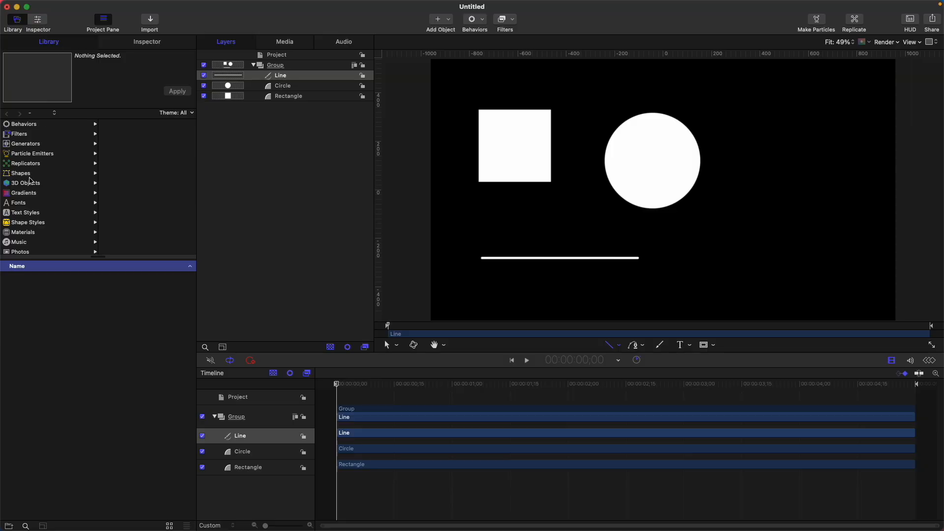
Step: Apply the Triangle shape from Library > Shapes to the canvas
left_click(21, 173)
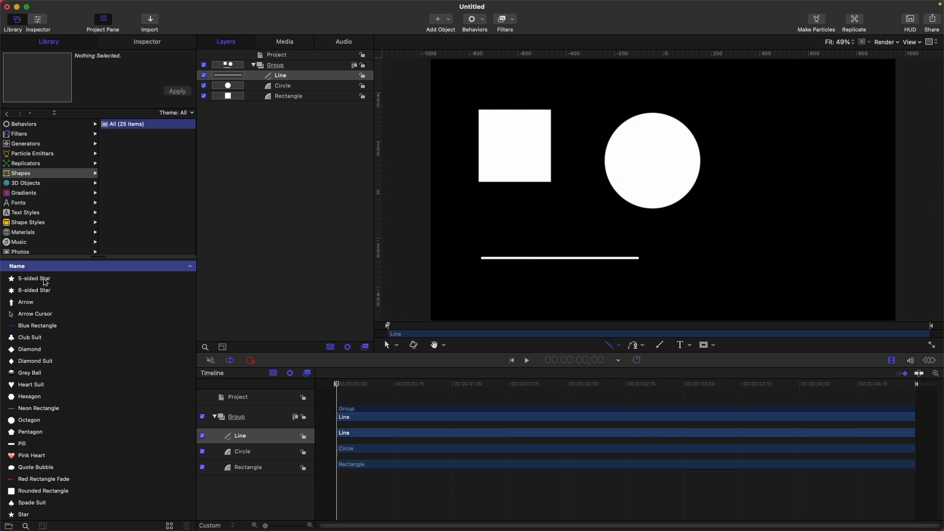
left_click(34, 278)
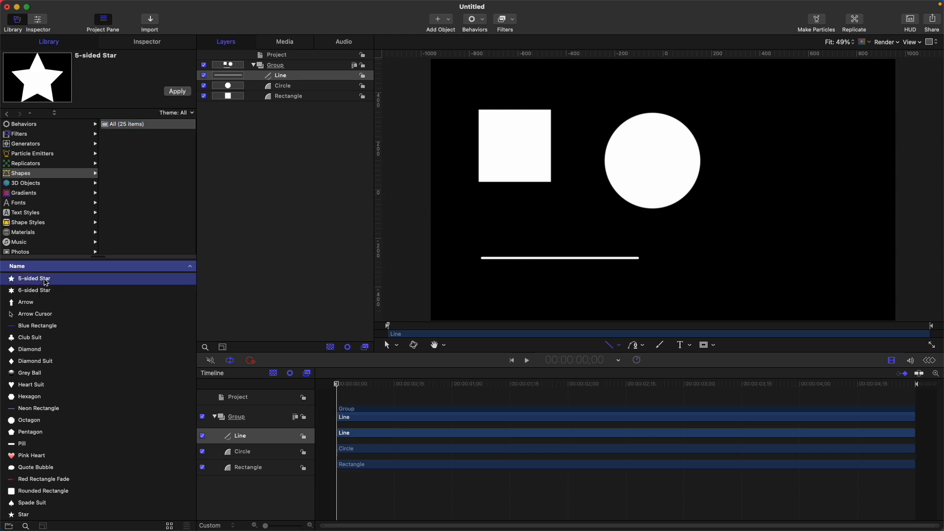
left_click(27, 514)
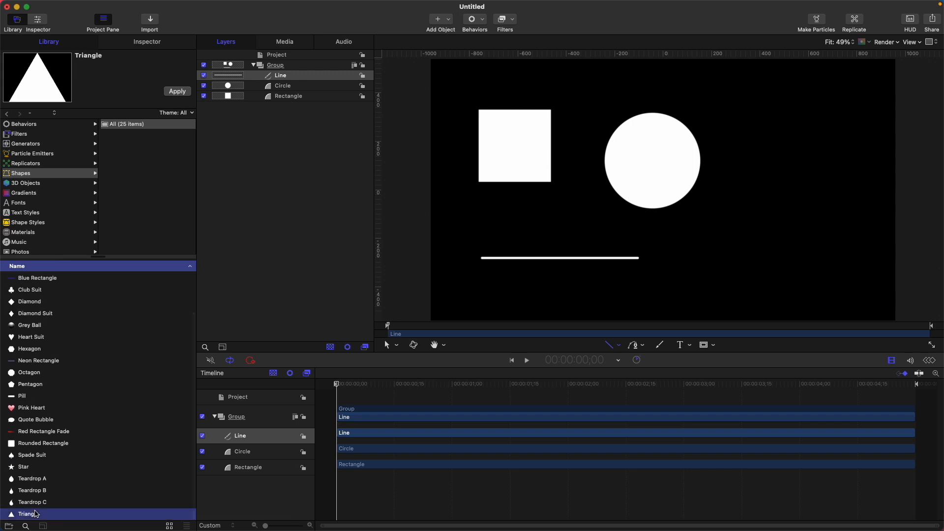
left_click(177, 91)
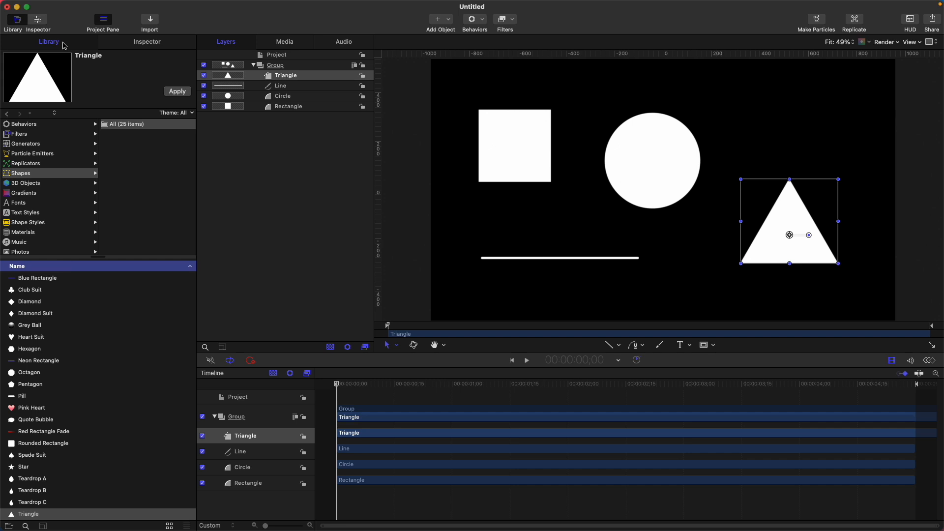
Step: Browse the built-in Generators folder and preview the Sunburst generator
left_click(26, 143)
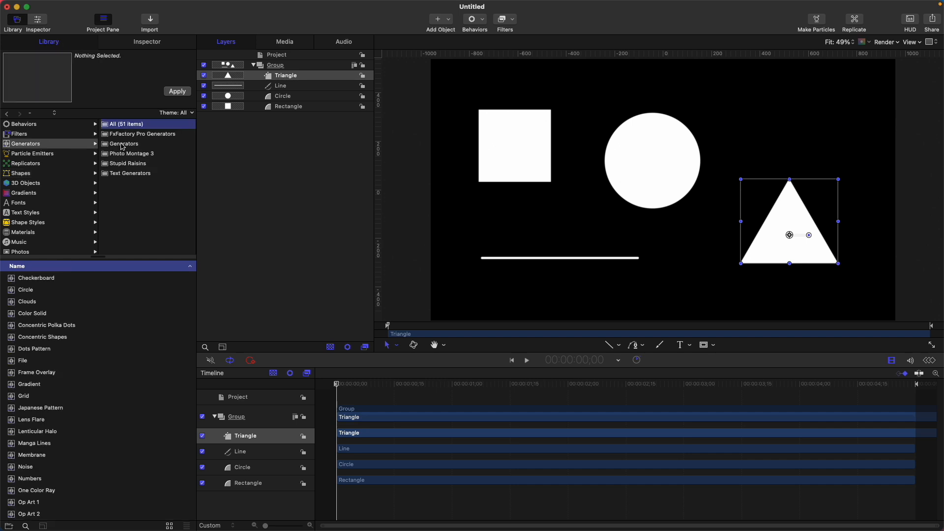
left_click(123, 143)
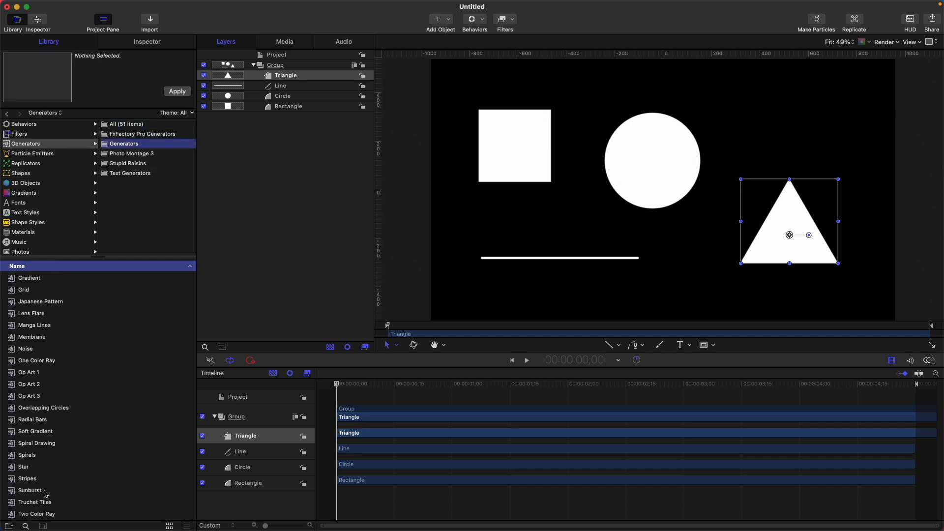
left_click(29, 490)
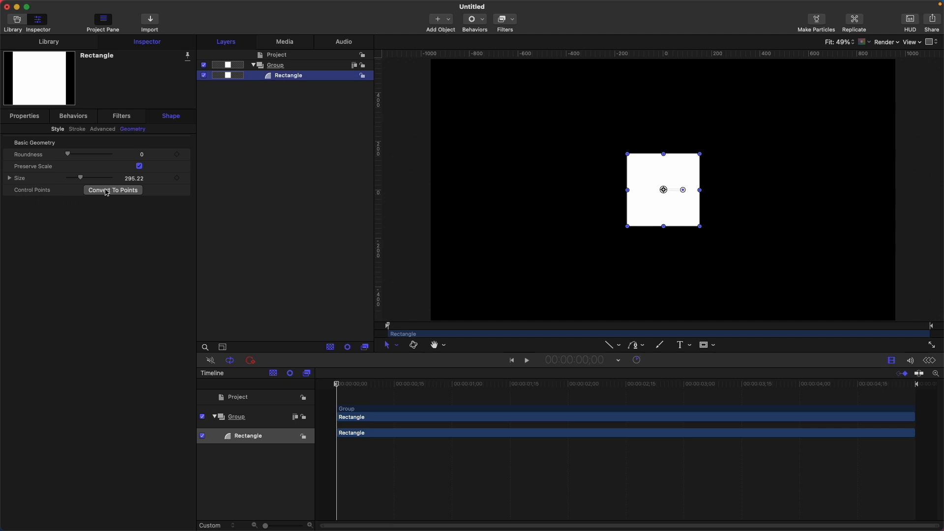
Step: Convert the square's geometry to four editable control points, confirming the dialog
left_click(113, 190)
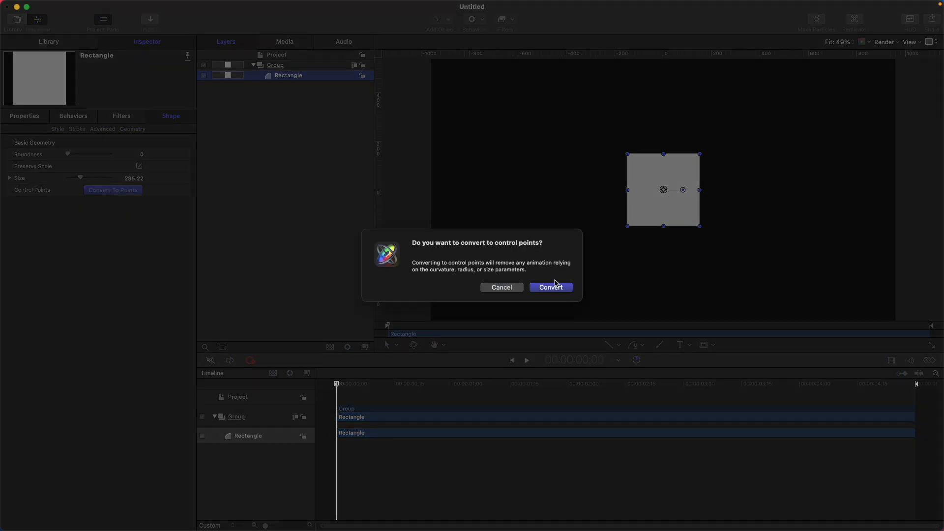
left_click(549, 287)
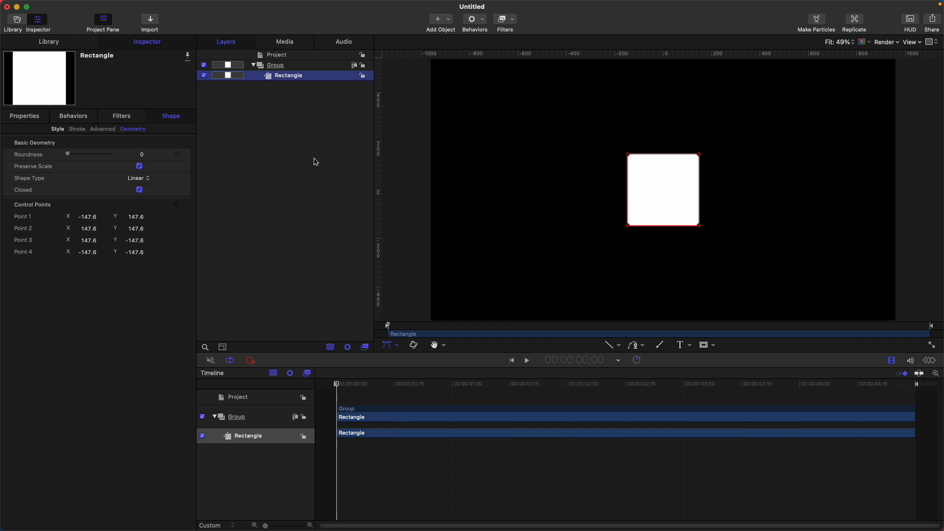
mouse_move(630, 158)
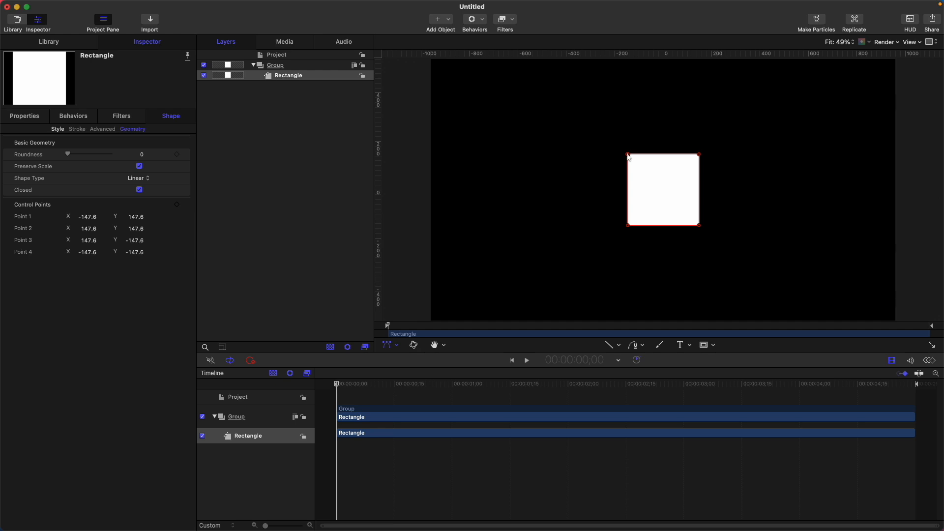
Step: Make the top-left point Smooth and drag its tangent handles outward to curve the edges
right_click(629, 157)
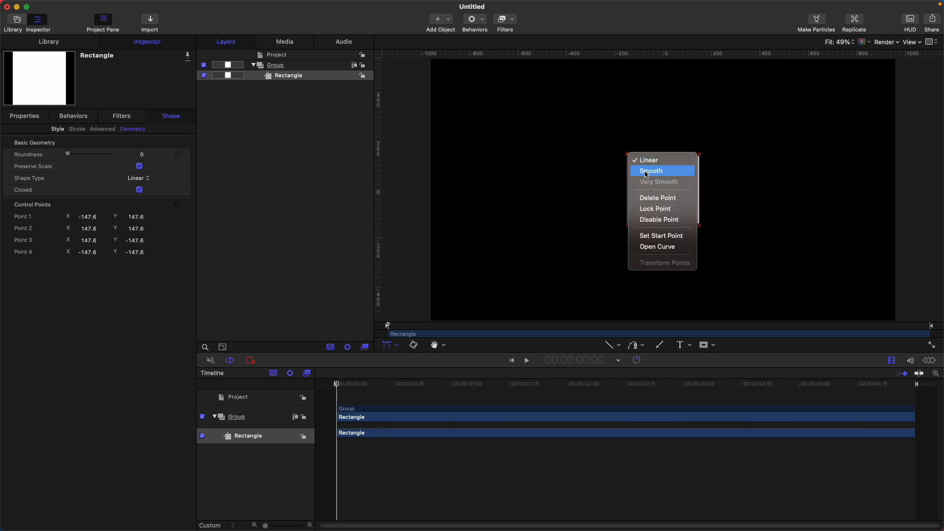
left_click(651, 170)
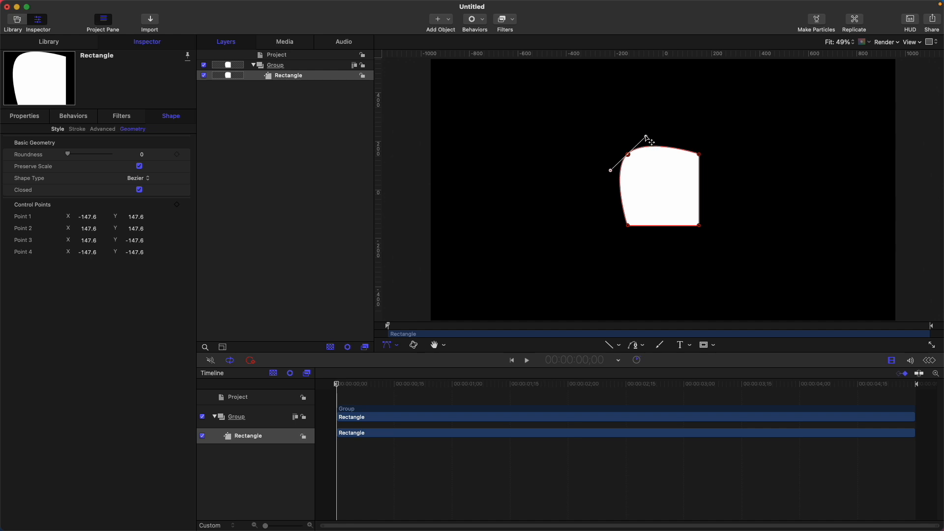
left_click_drag(646, 139, 701, 91)
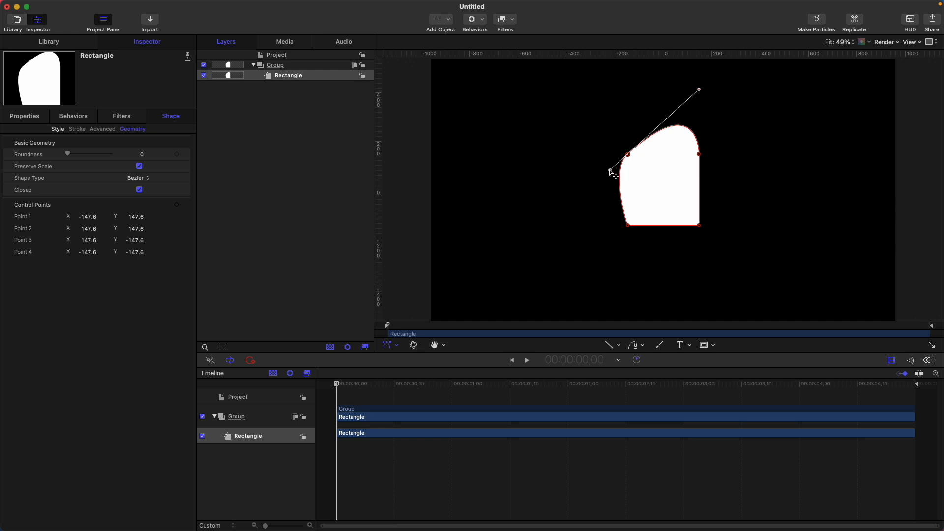
left_click_drag(609, 170, 536, 217)
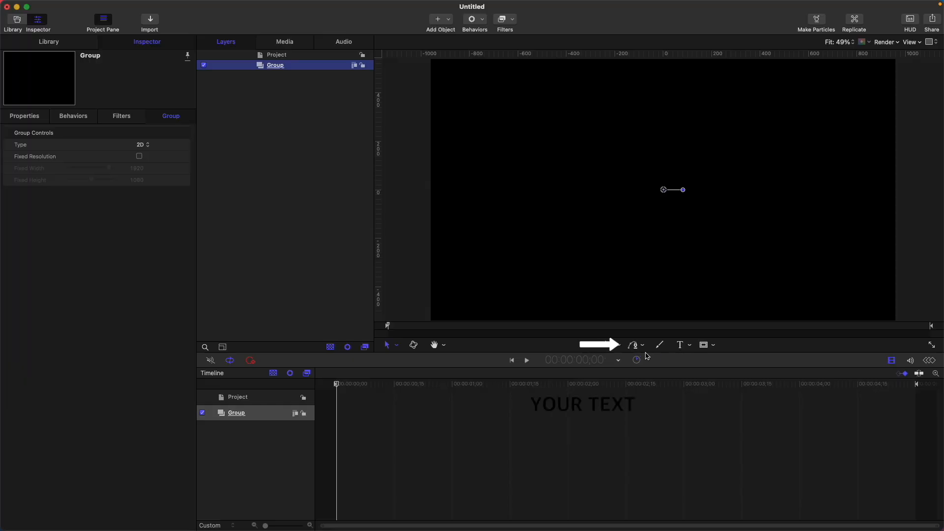
Step: Draw a five-point Bezier shape with the Bezier tool and select its Group
left_click(642, 345)
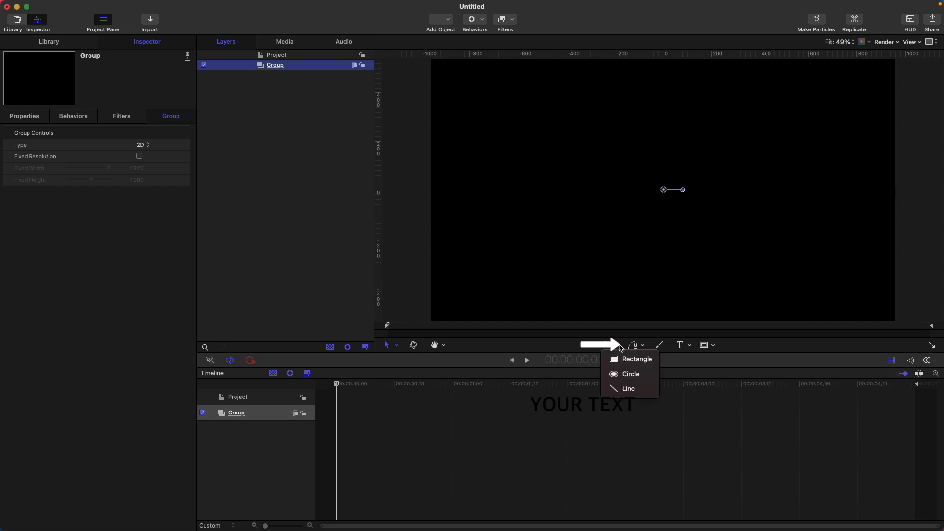
left_click(611, 345)
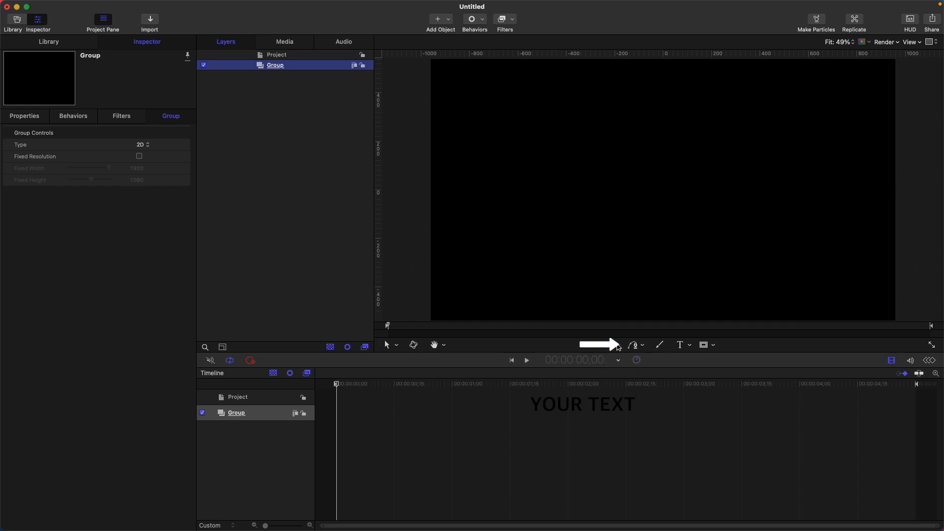
mouse_move(634, 345)
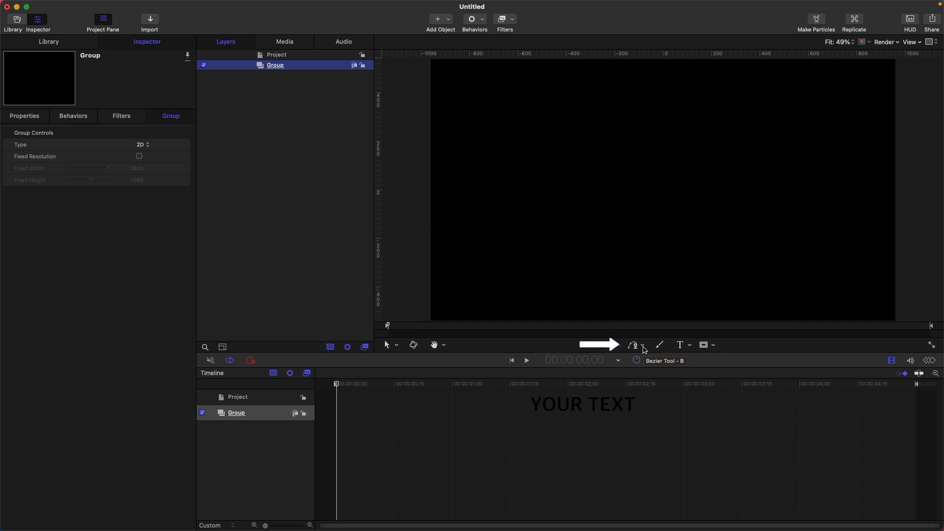
left_click(633, 344)
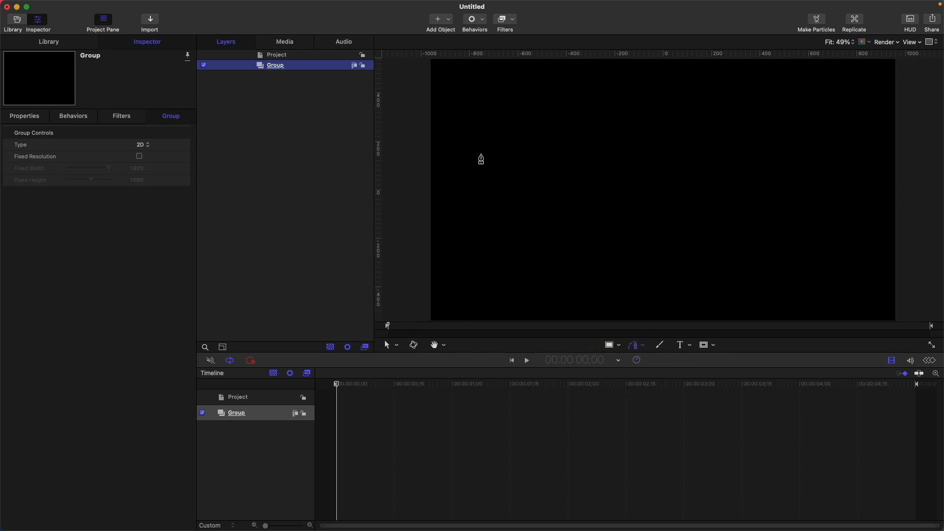
mouse_move(480, 165)
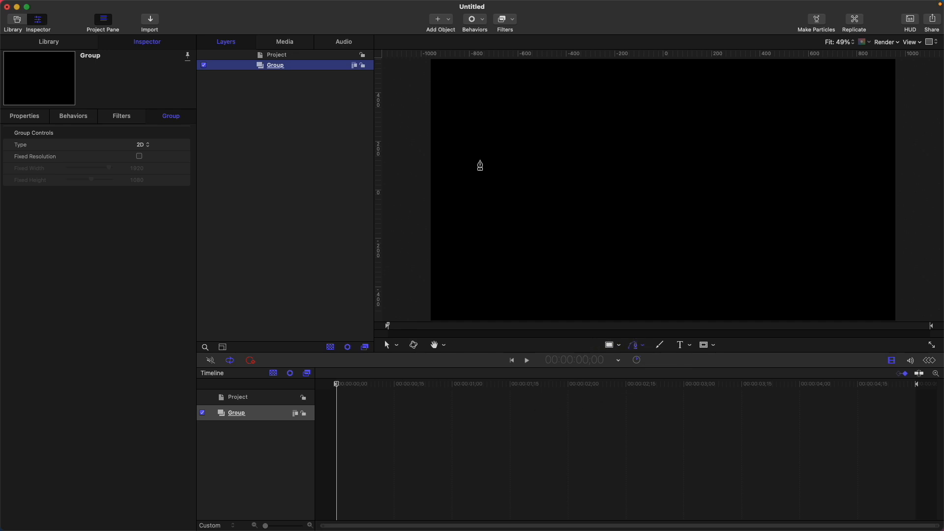
mouse_move(494, 160)
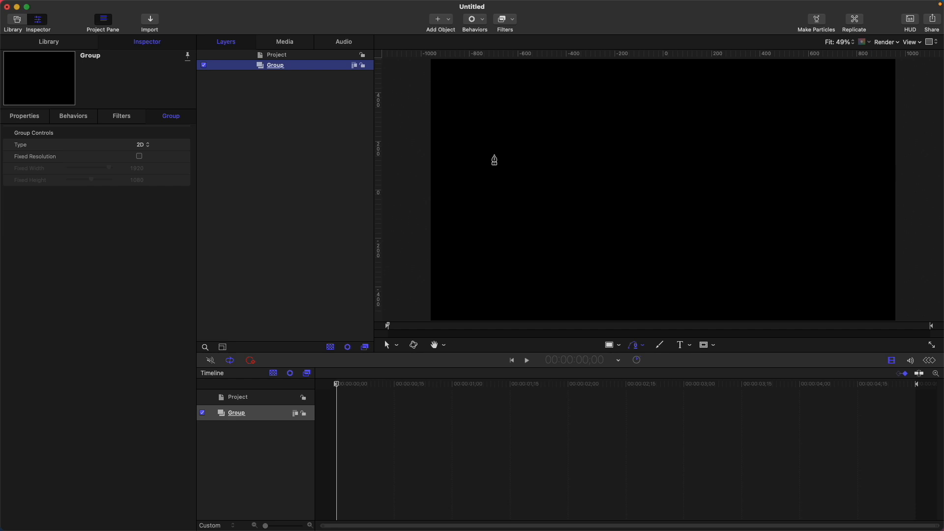
mouse_move(497, 156)
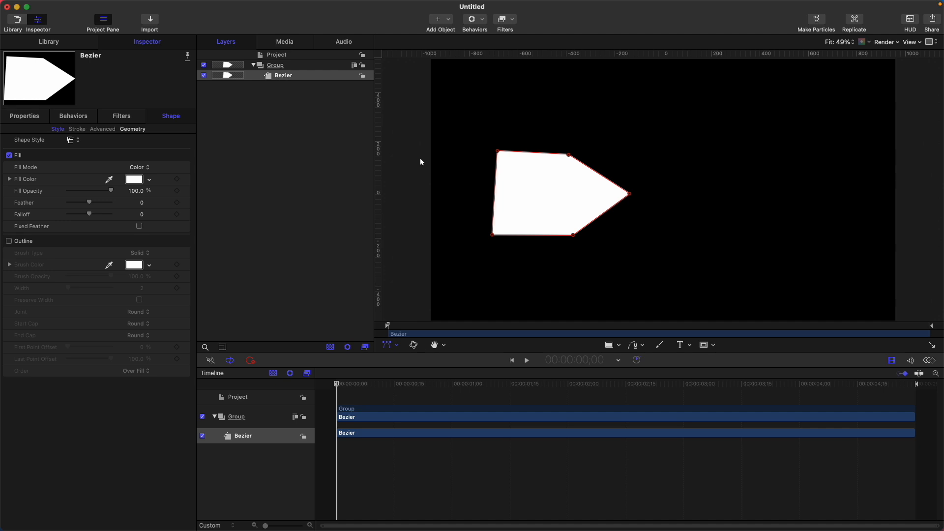
mouse_move(432, 164)
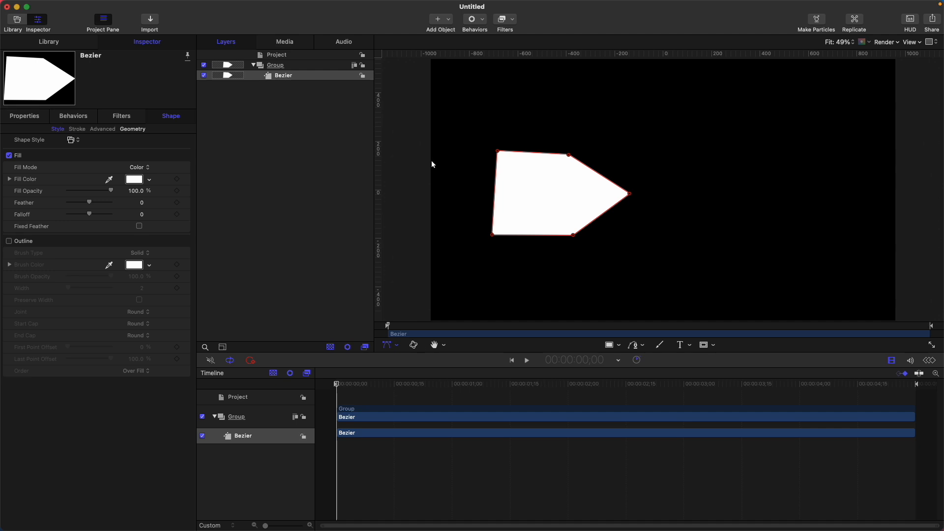
left_click(275, 65)
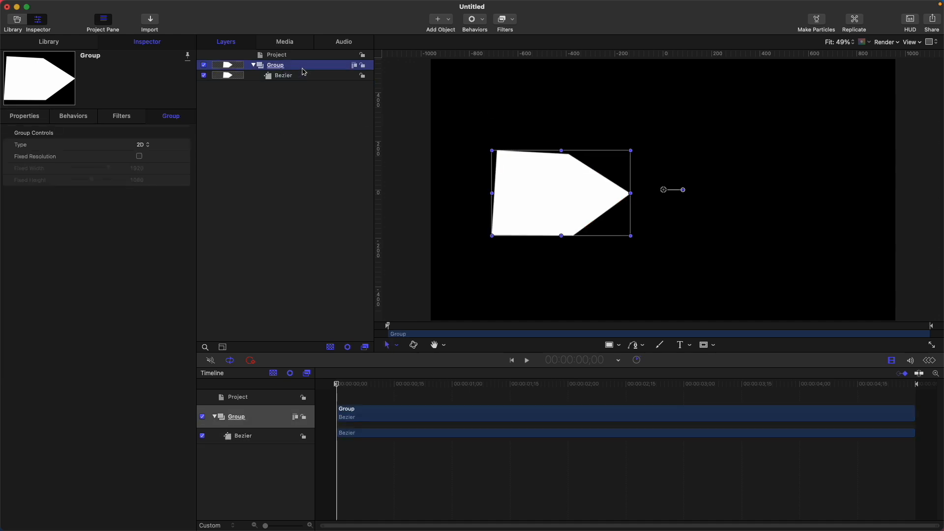
mouse_move(625, 132)
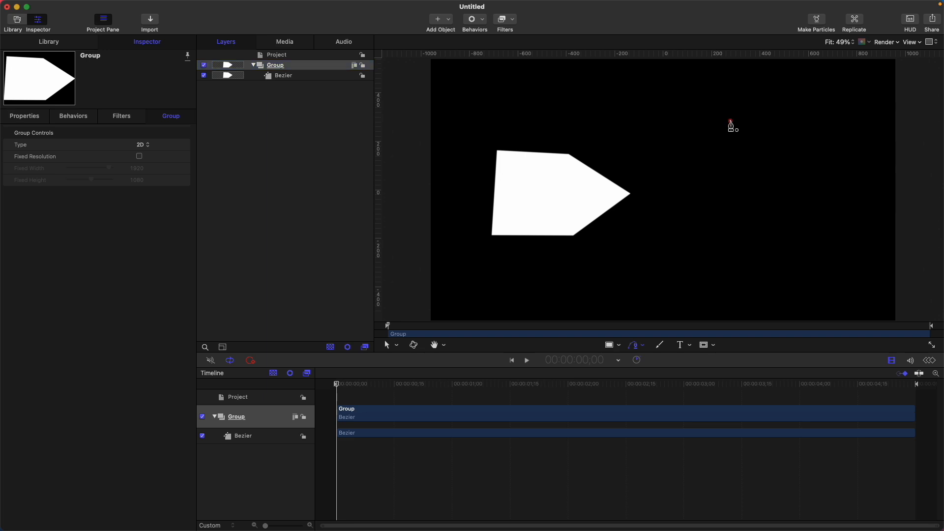
left_click_drag(731, 123, 700, 157)
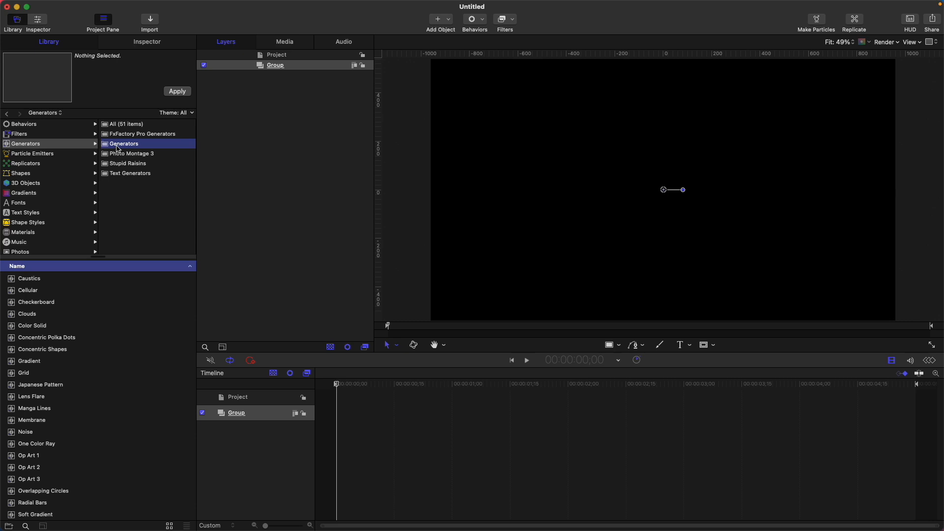
Step: Apply the Sunburst generator and set Inner Radius to 0.91 and Number of Arms to 7
left_click(29, 507)
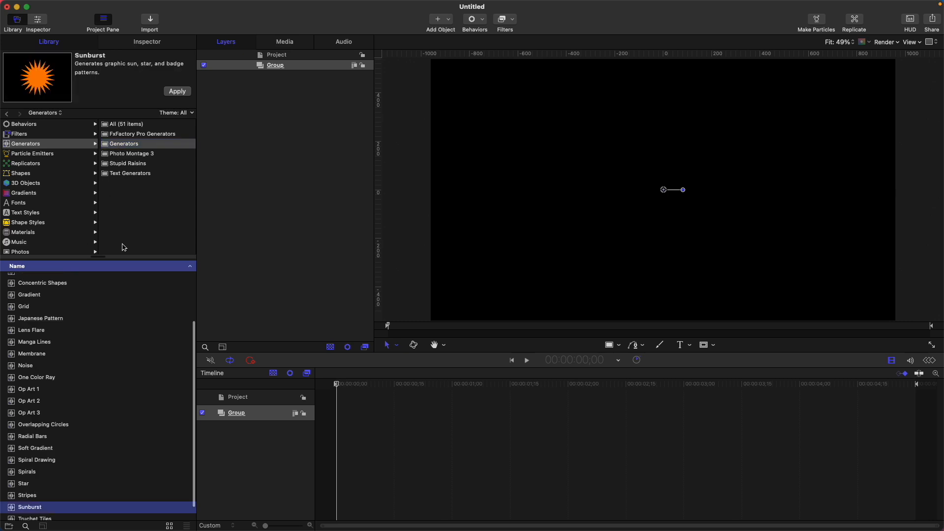
left_click(176, 91)
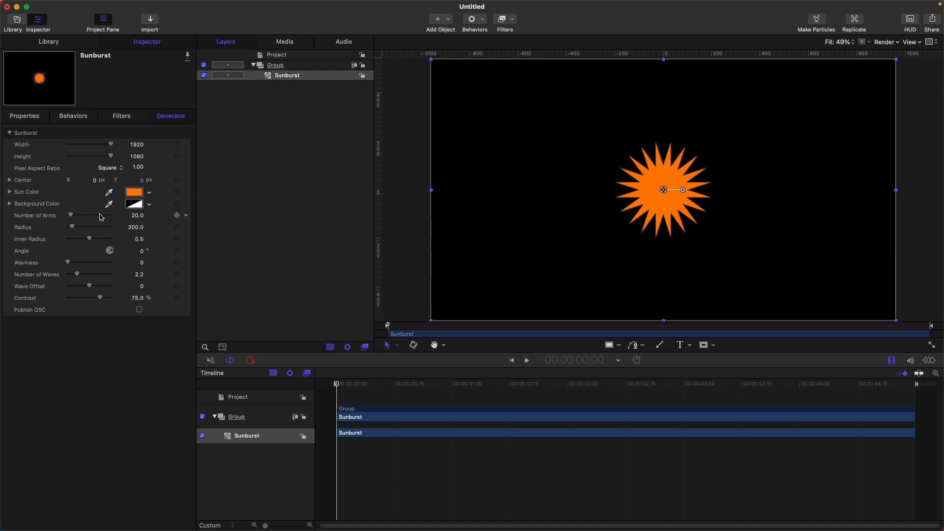
mouse_move(135, 222)
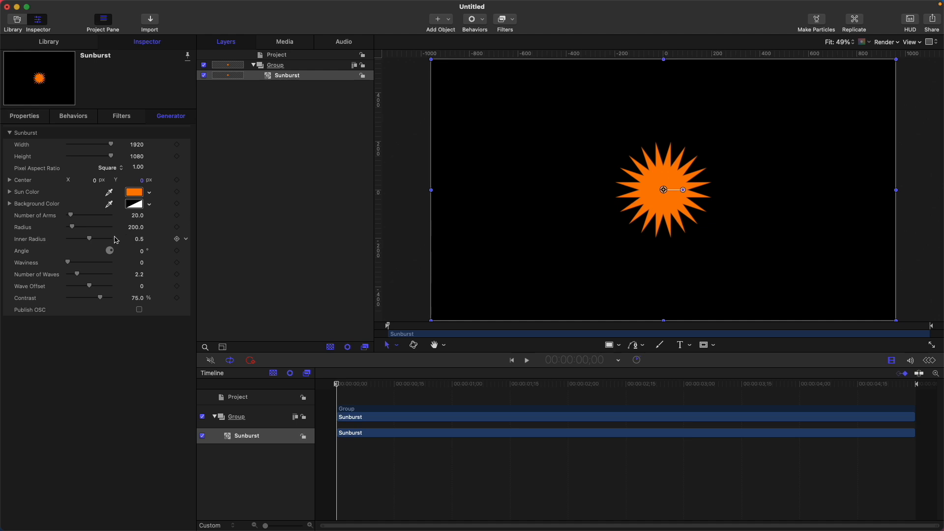
mouse_move(90, 242)
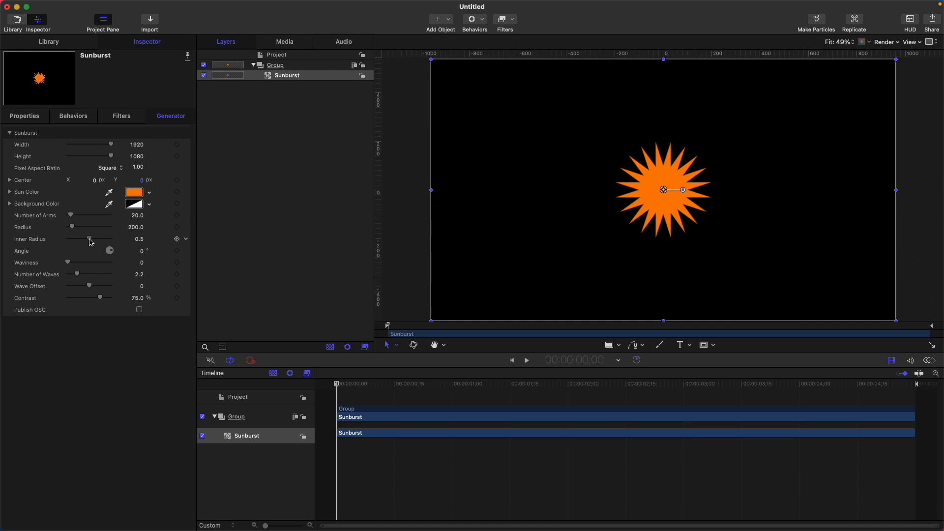
left_click_drag(89, 238, 107, 238)
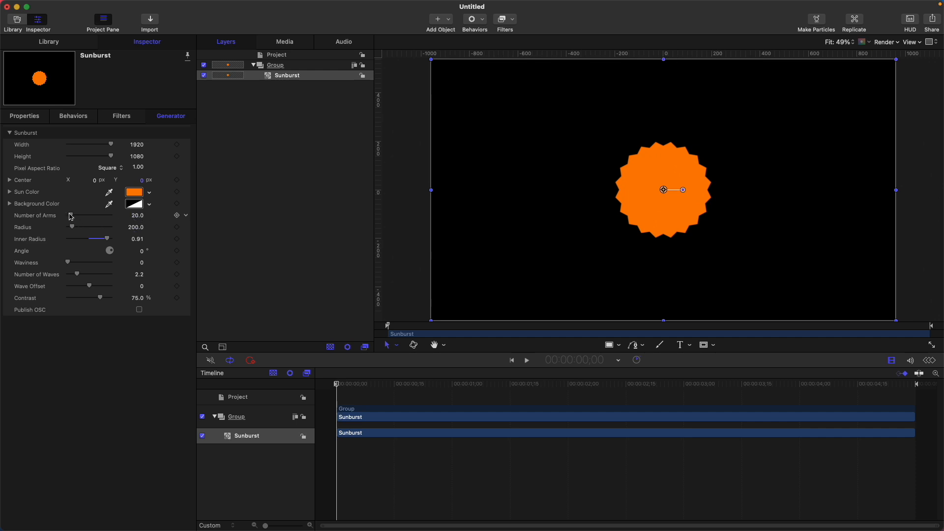
type("7.0")
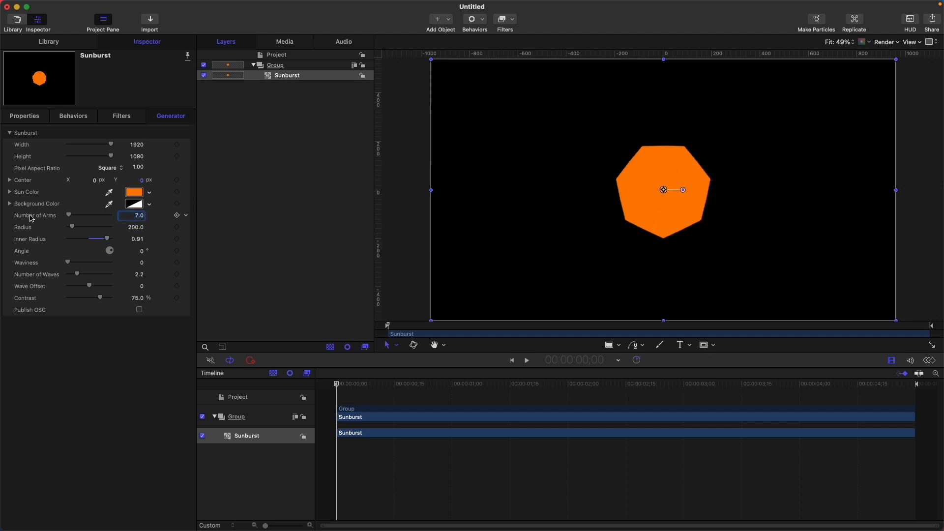
type("2.0")
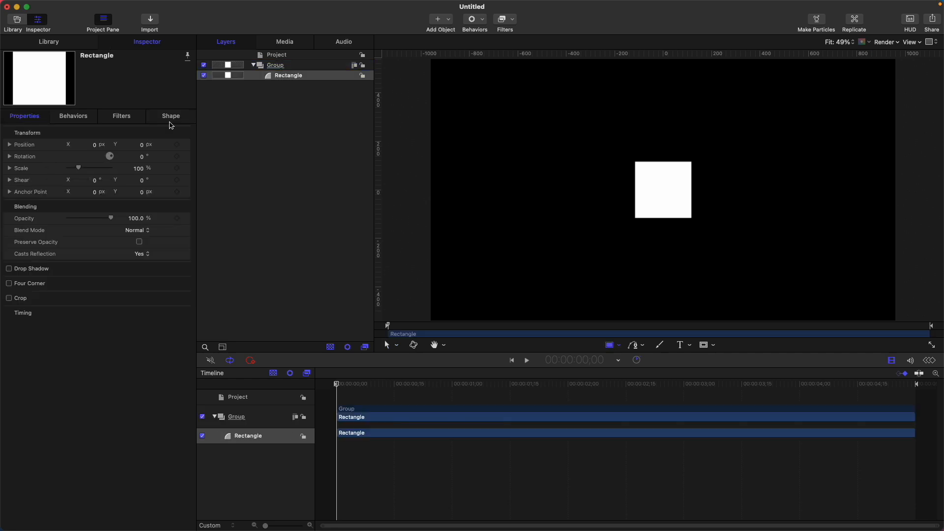
Step: Enable the square's outline, set a gradient fill, and try Airbrush and Image brush types
left_click(171, 116)
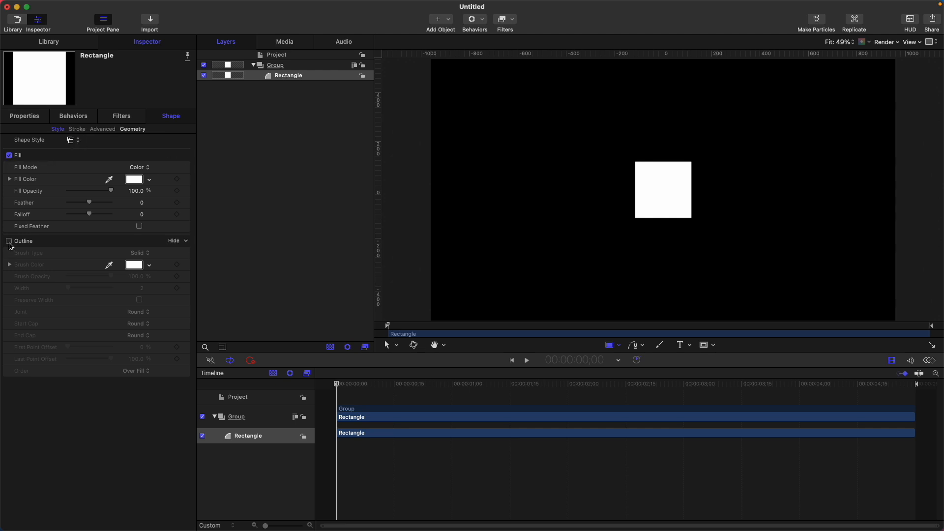
left_click(8, 241)
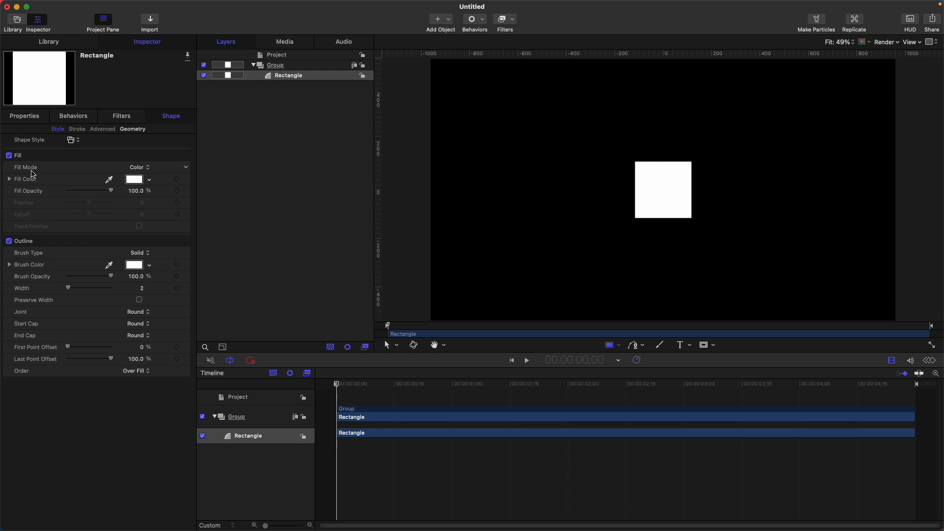
left_click(140, 167)
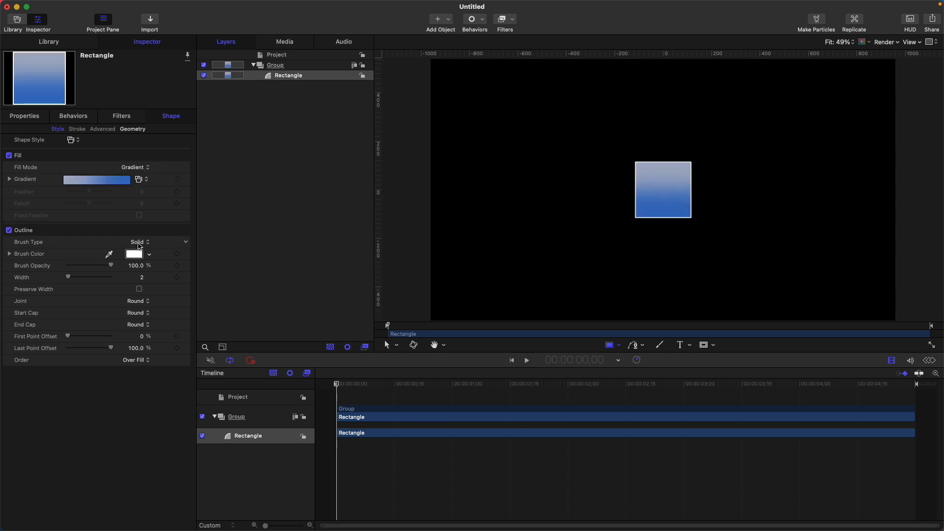
left_click(138, 241)
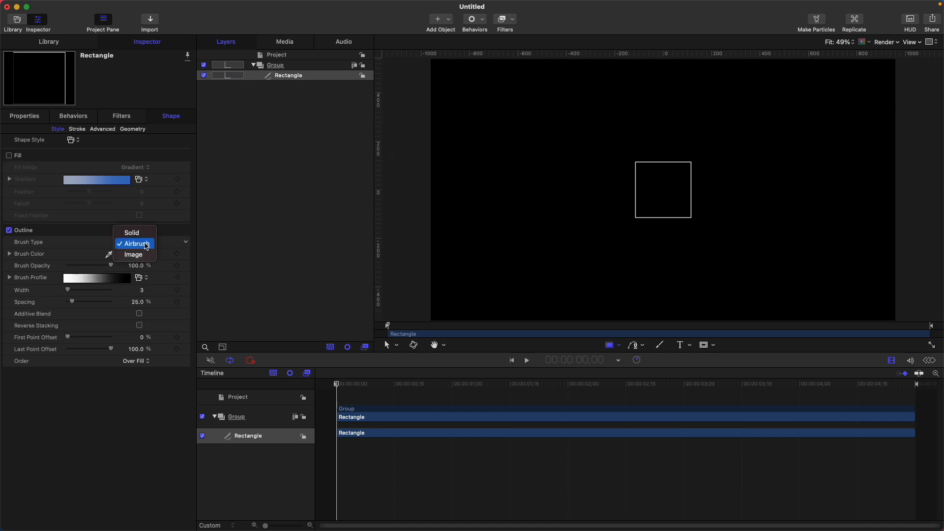
left_click(133, 254)
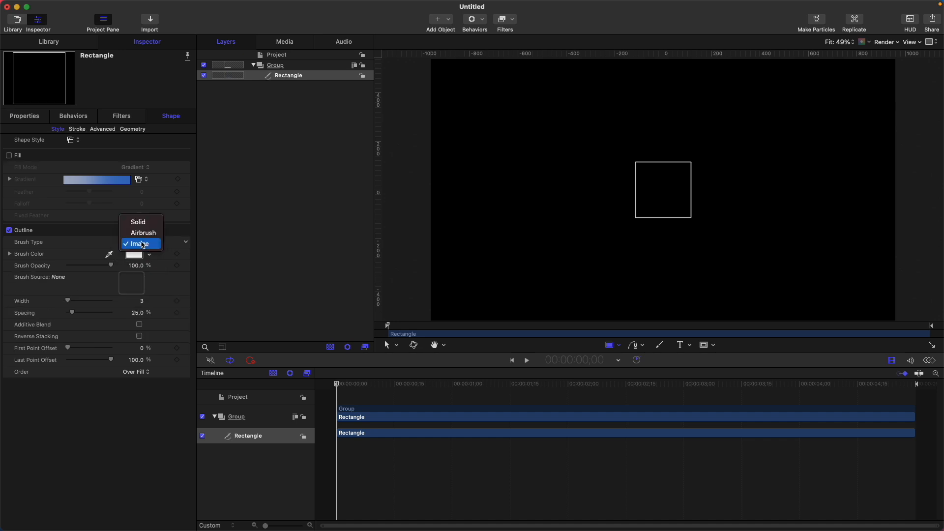
left_click(135, 243)
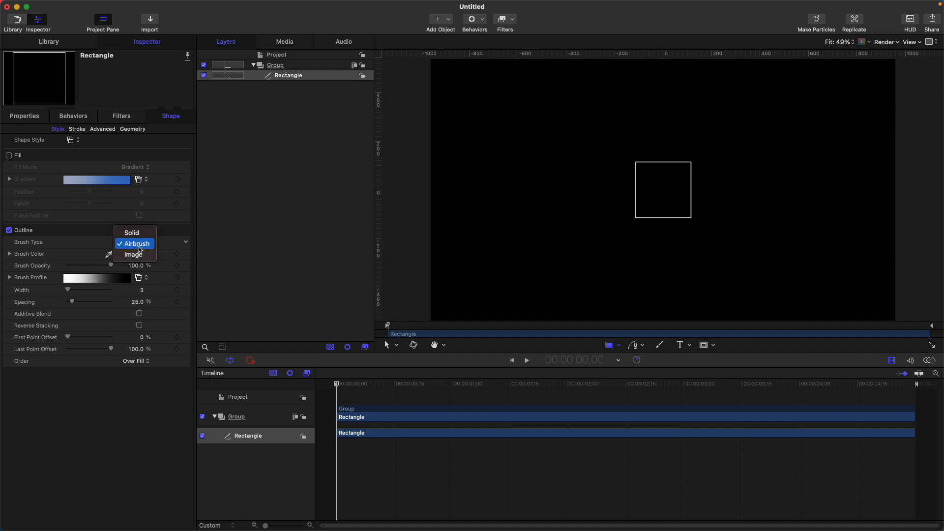
left_click(133, 255)
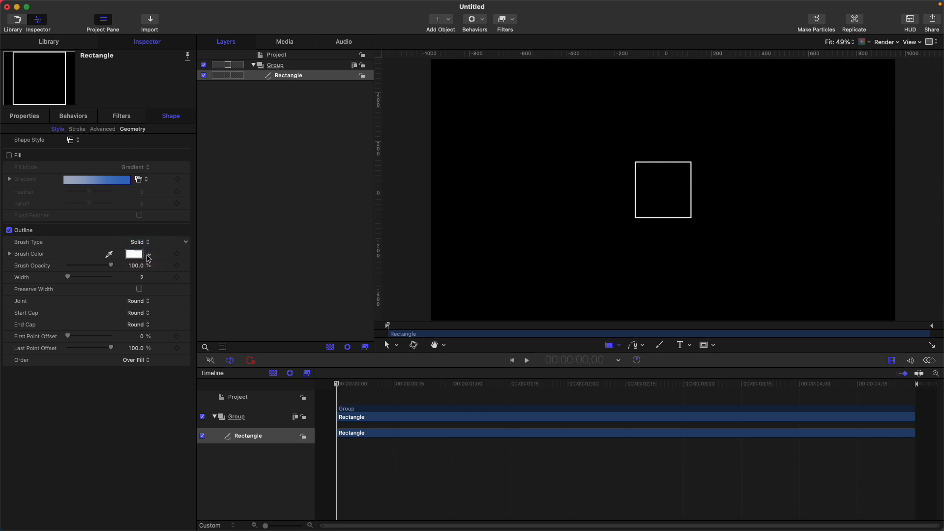
left_click(139, 241)
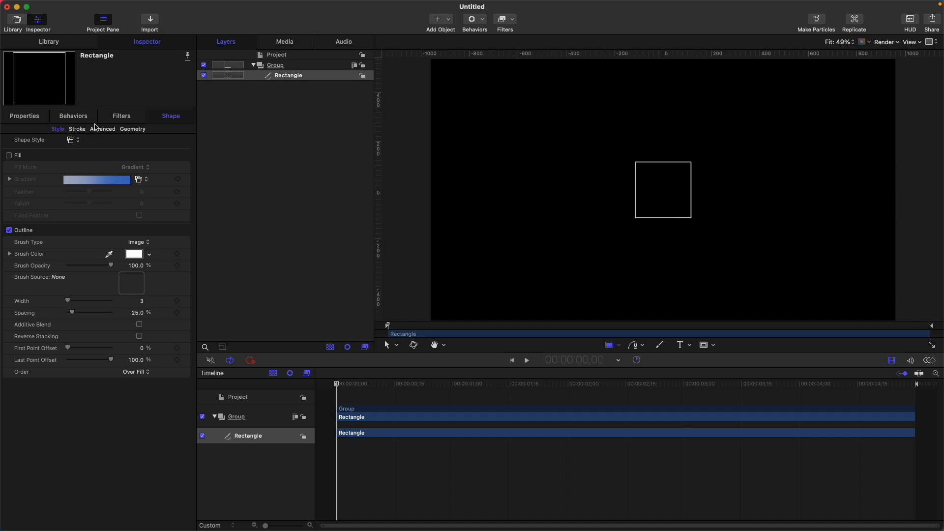
mouse_move(119, 137)
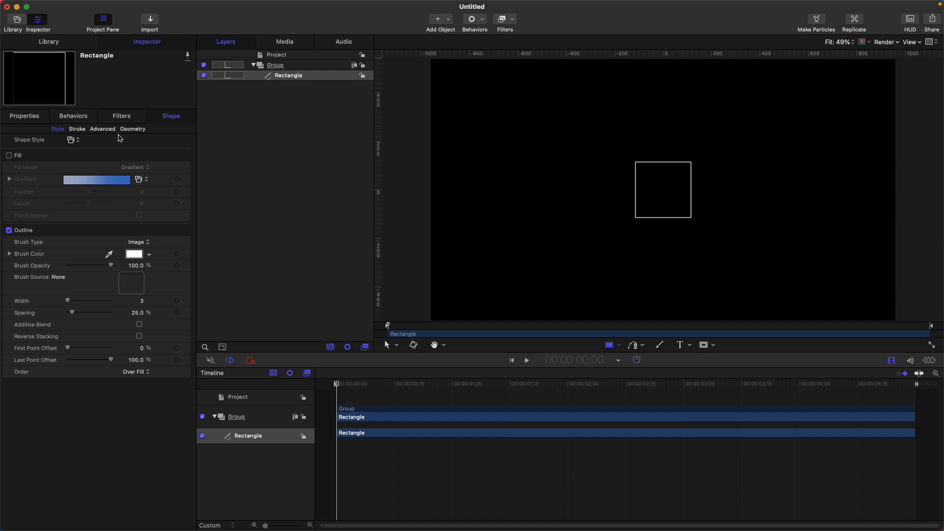
Step: Toggle the fill on with gradient then colour mode, and remove it again
left_click(9, 155)
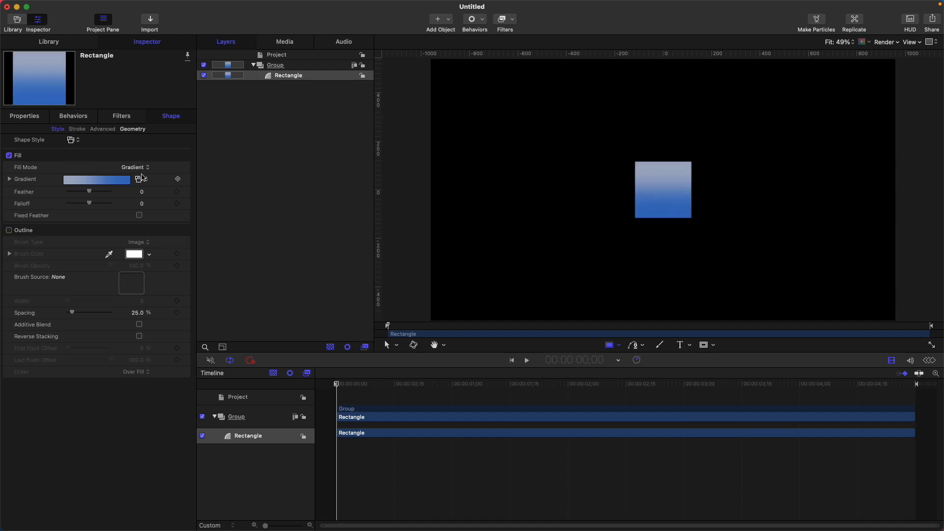
left_click(138, 167)
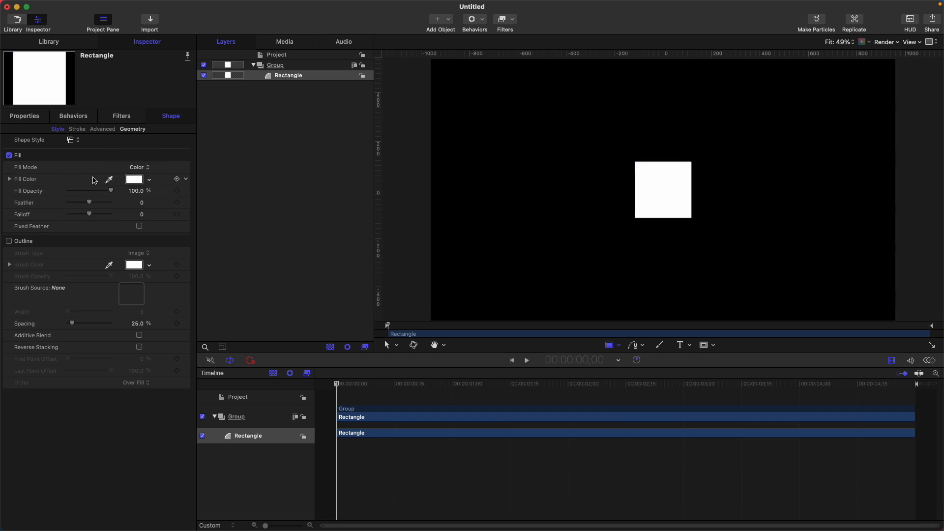
left_click(138, 166)
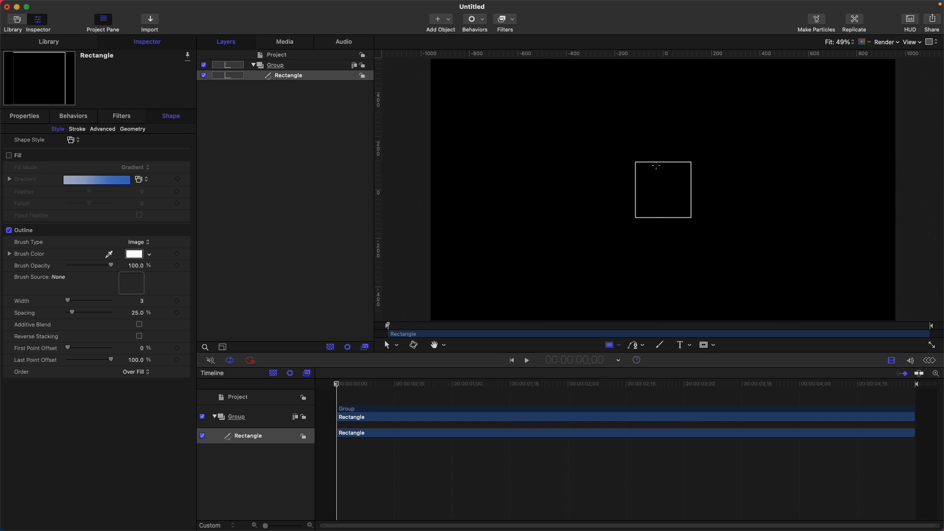
left_click(139, 241)
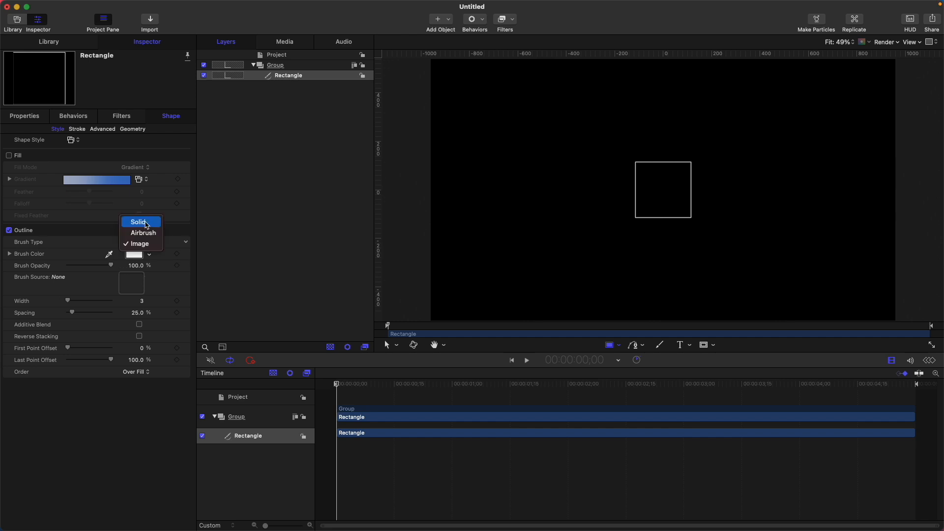
Step: Switch the outline to a Solid brush and drag Last Point Offset down and back to 100%
left_click(138, 222)
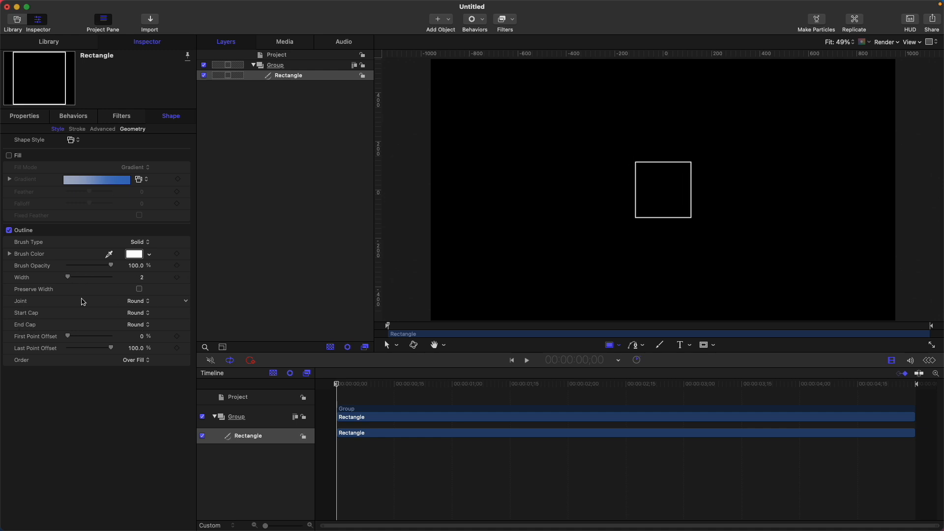
mouse_move(41, 327)
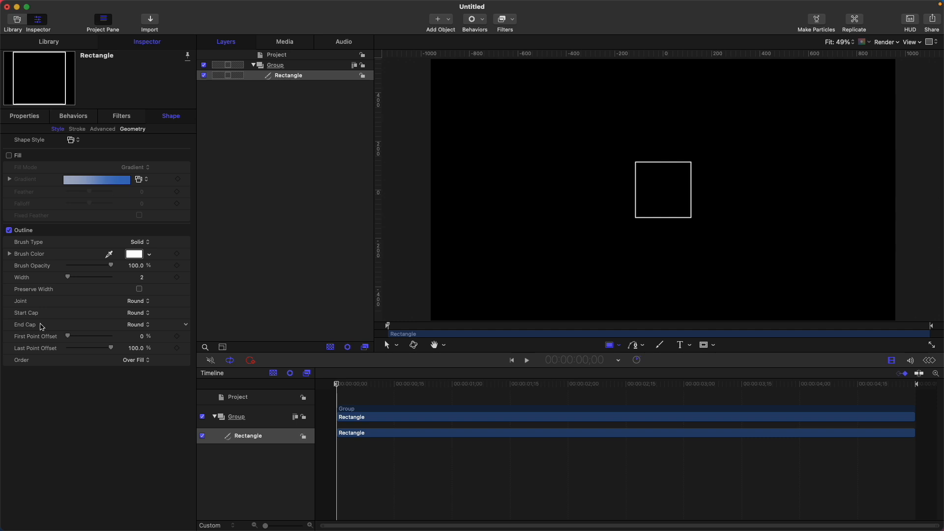
mouse_move(65, 333)
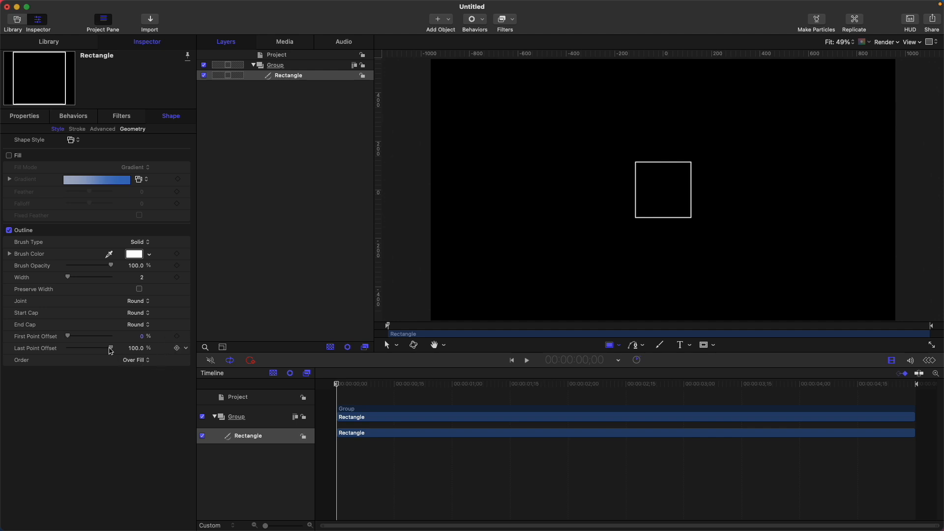
left_click_drag(111, 348, 91, 348)
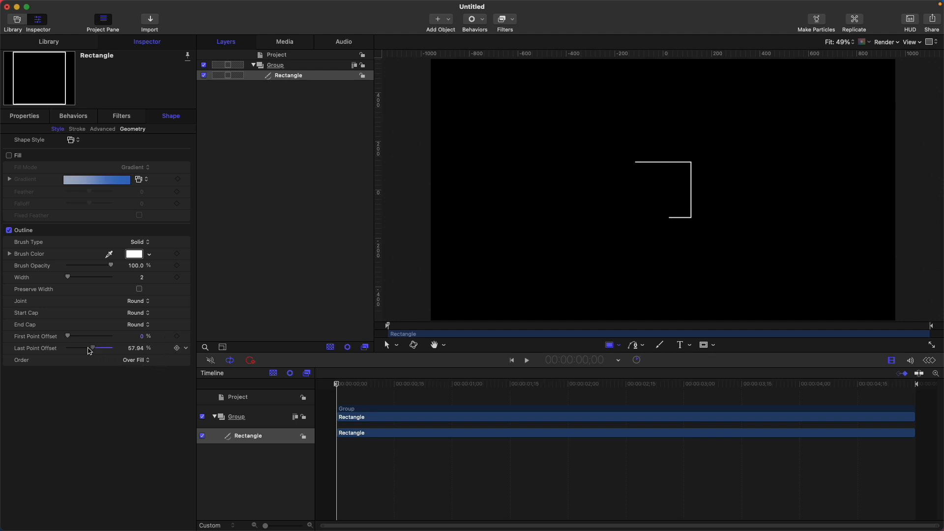
left_click_drag(91, 348, 68, 348)
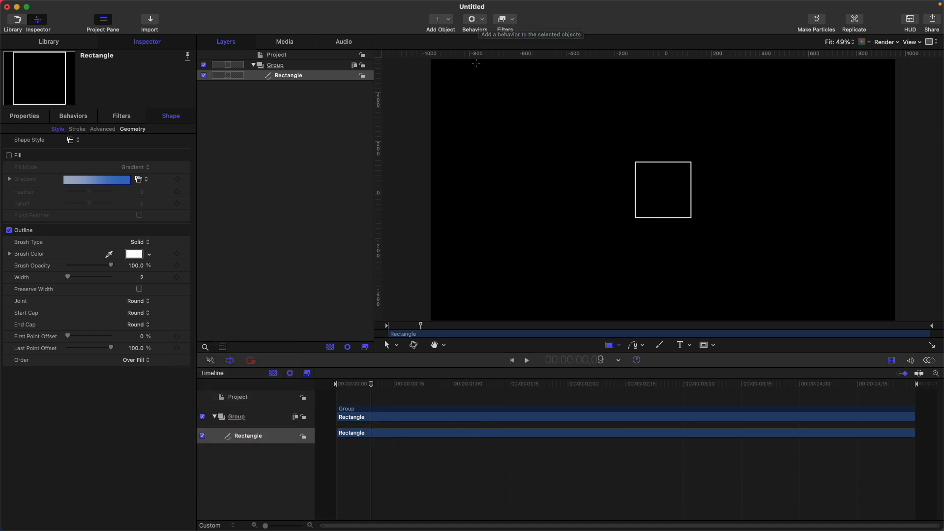
Step: Add the Shape > Write On behavior to the rectangle and view its settings
left_click(473, 18)
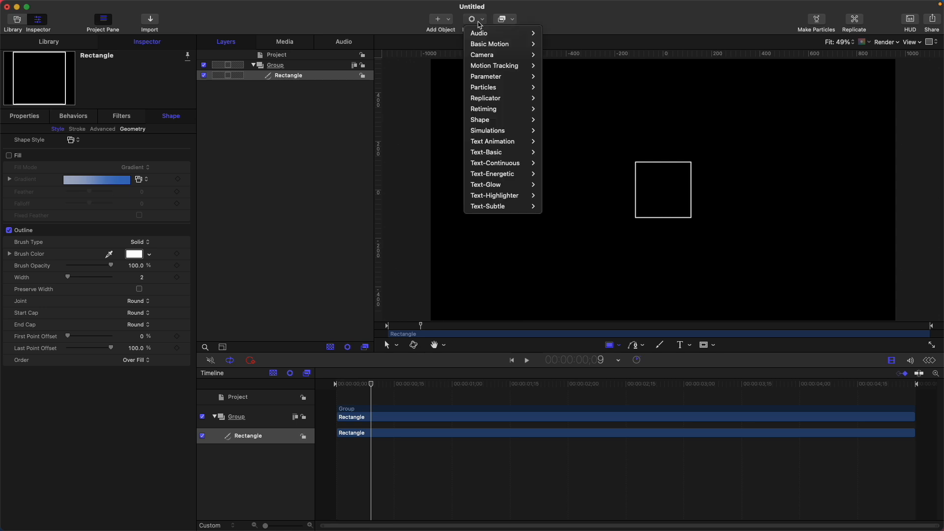
mouse_move(481, 119)
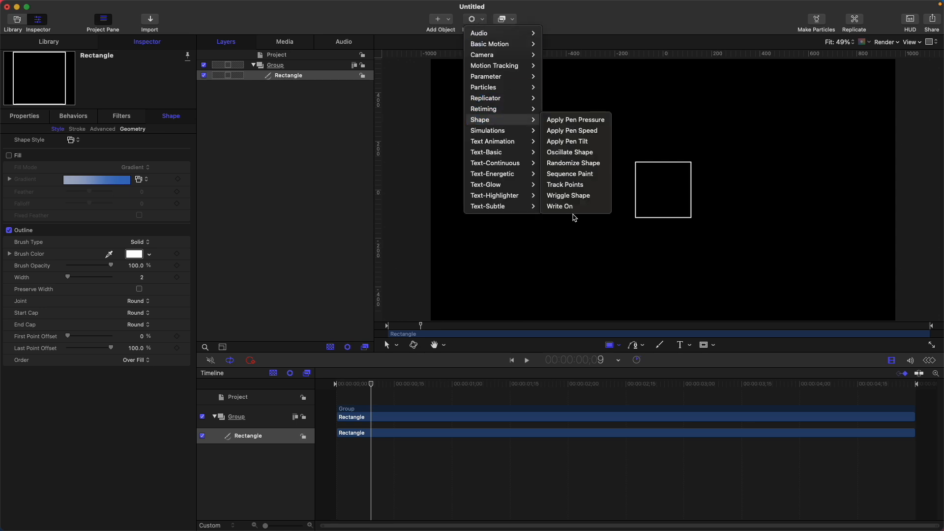
left_click(560, 206)
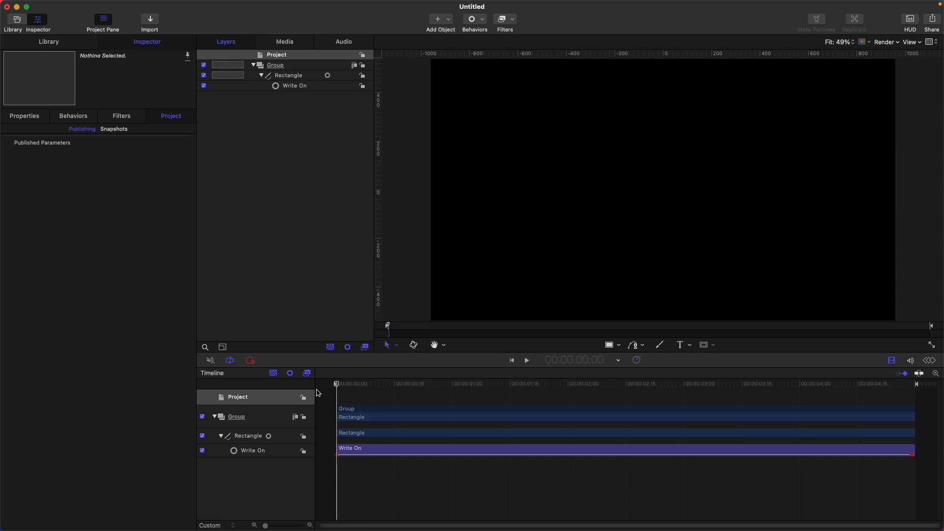
left_click(289, 74)
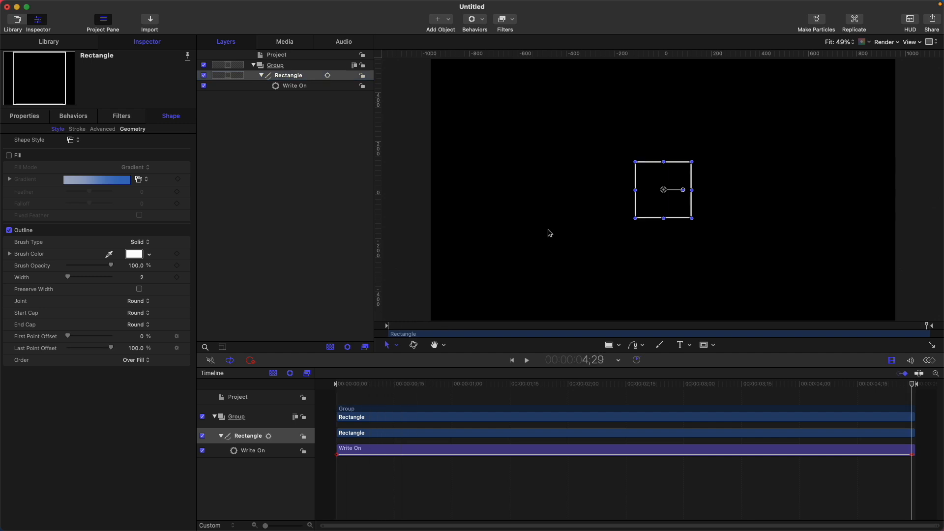
left_click(295, 86)
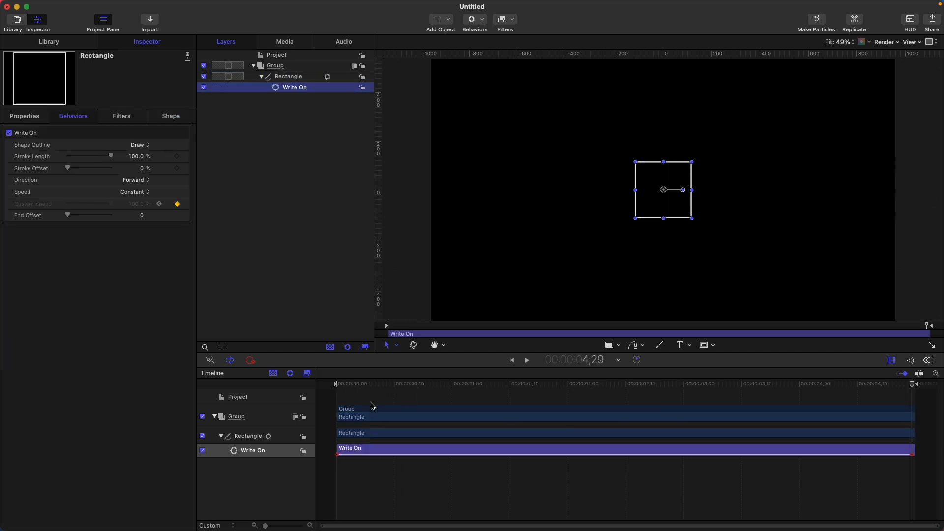
Step: Scrub the playhead to preview the partially drawn outline, then play the animation
left_click_drag(913, 384, 422, 384)
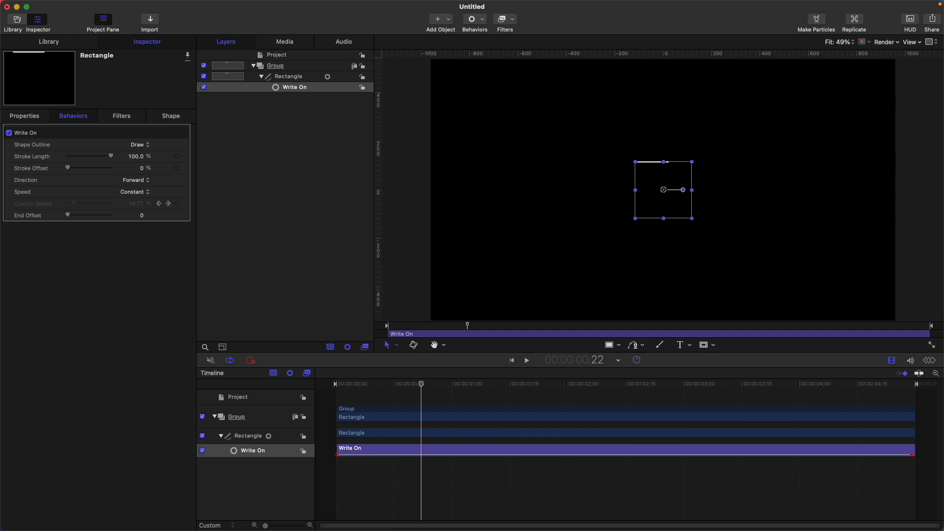
left_click(287, 76)
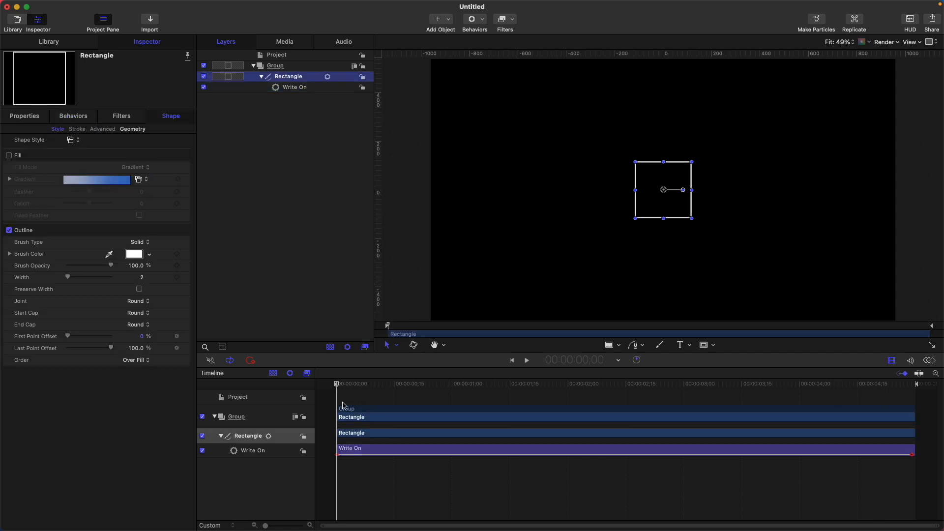
left_click(525, 359)
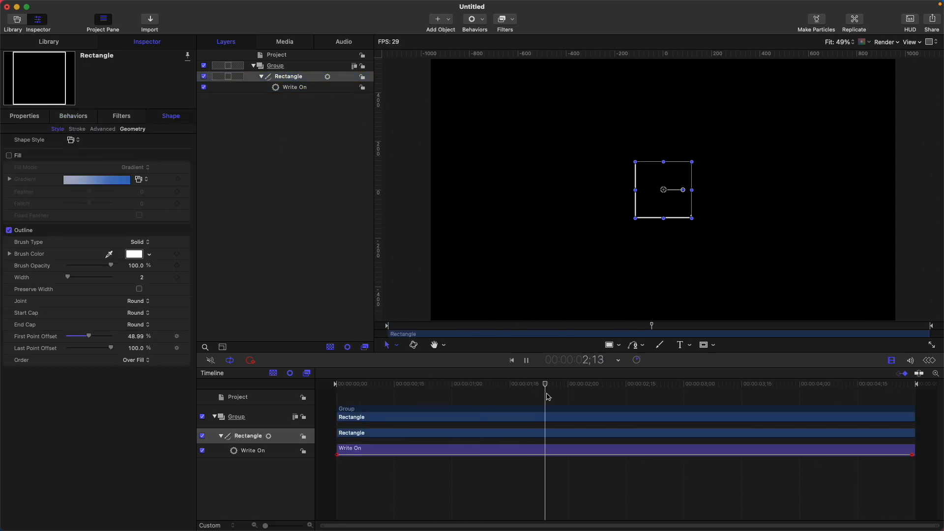
left_click(294, 87)
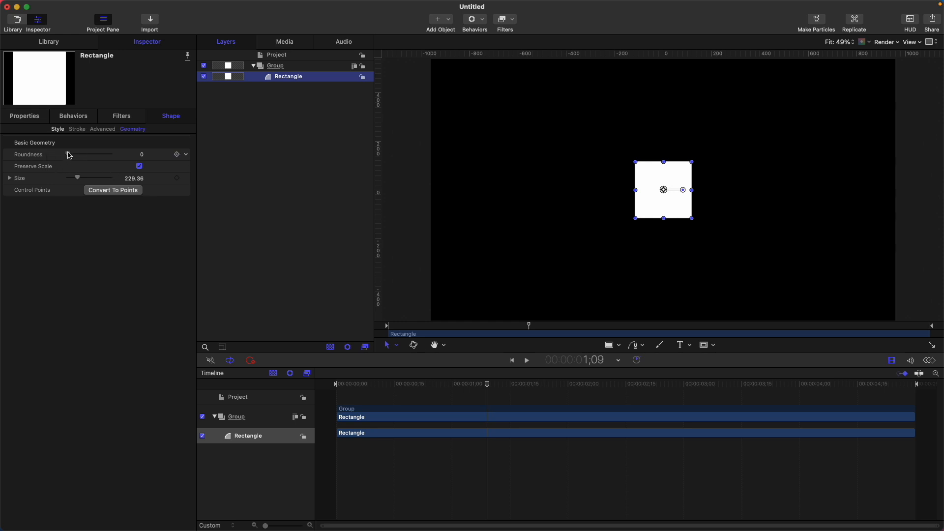
Step: Drag the Roundness slider to 50 to round the square's corners
left_click_drag(72, 154, 110, 154)
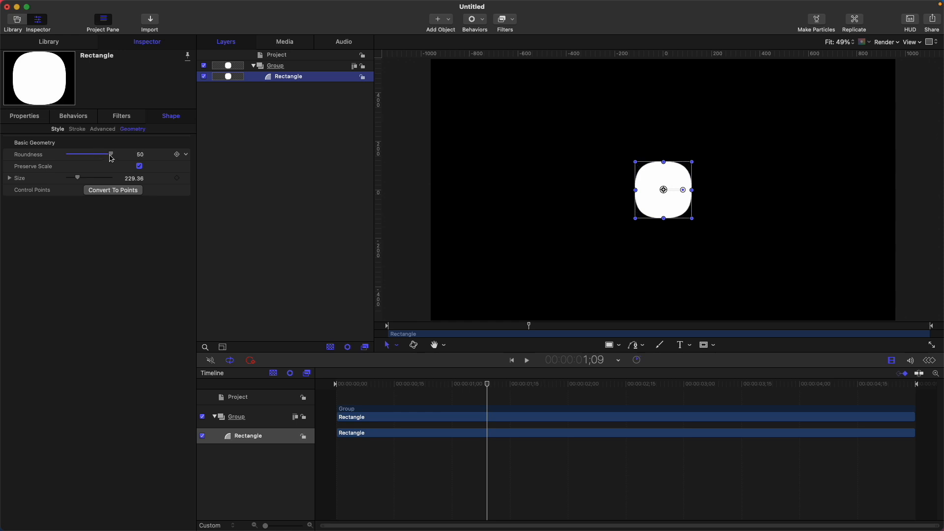